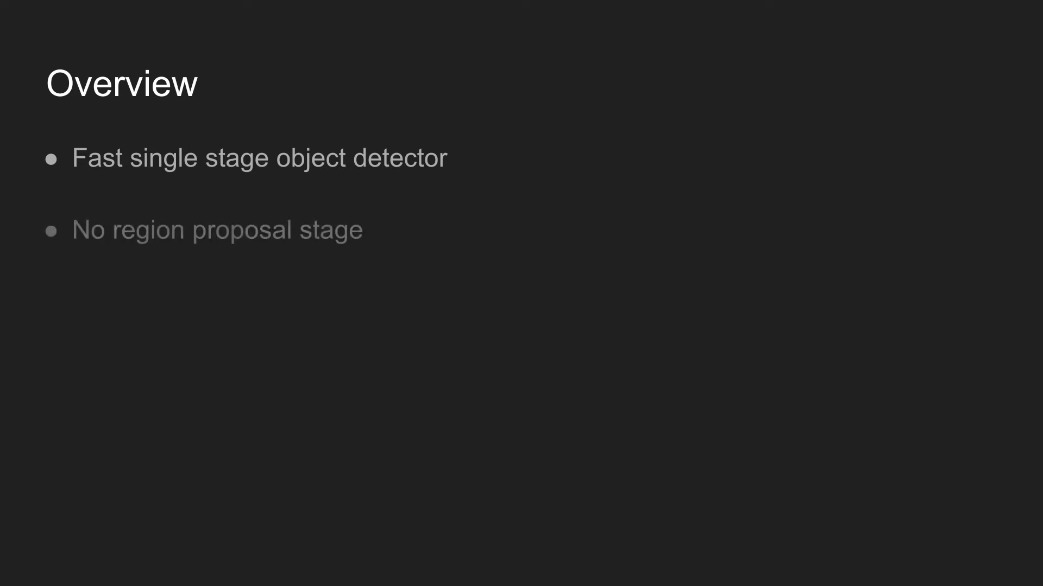
pyautogui.press('Right')
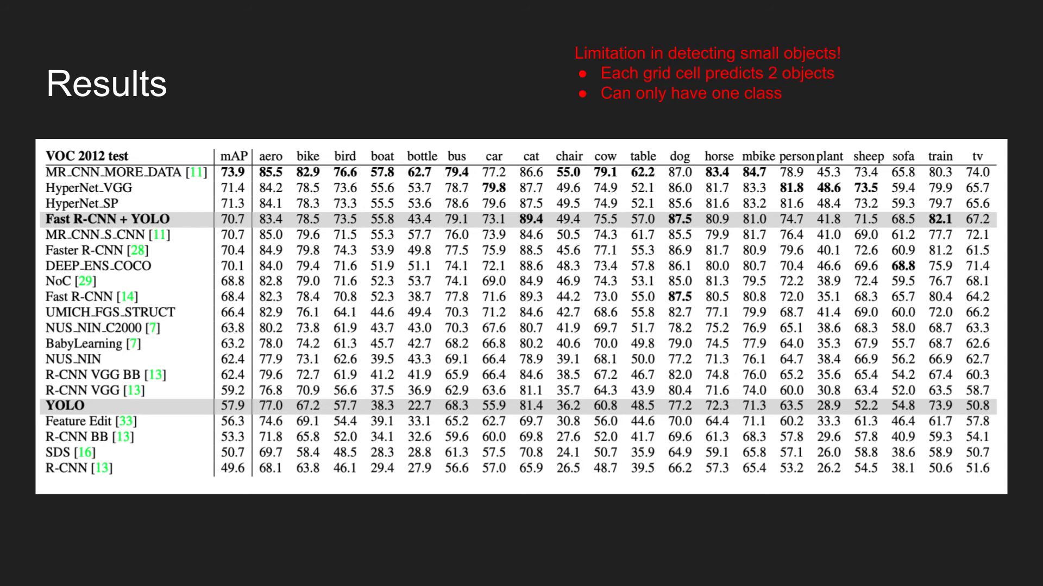
pyautogui.press('Right')
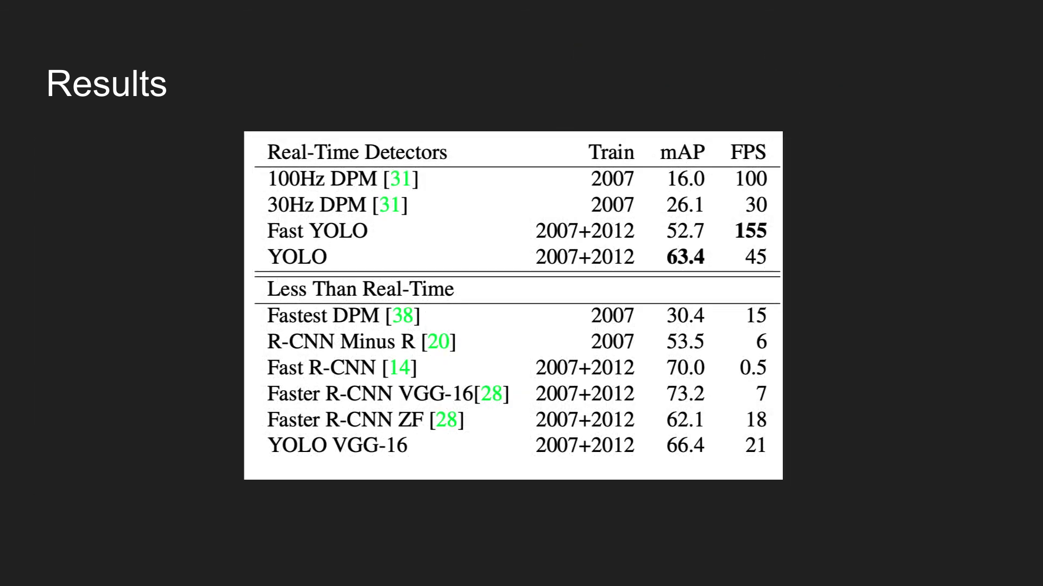